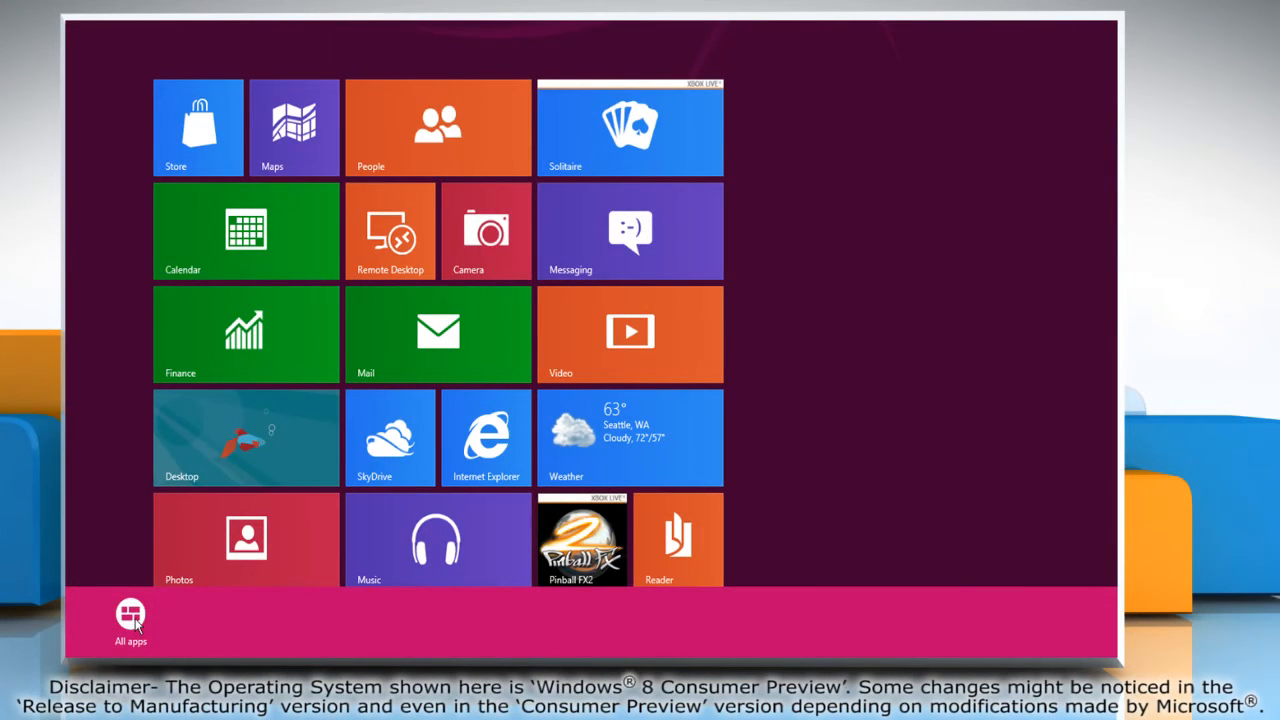
Show the All apps list on the Start screen
left_click(130, 620)
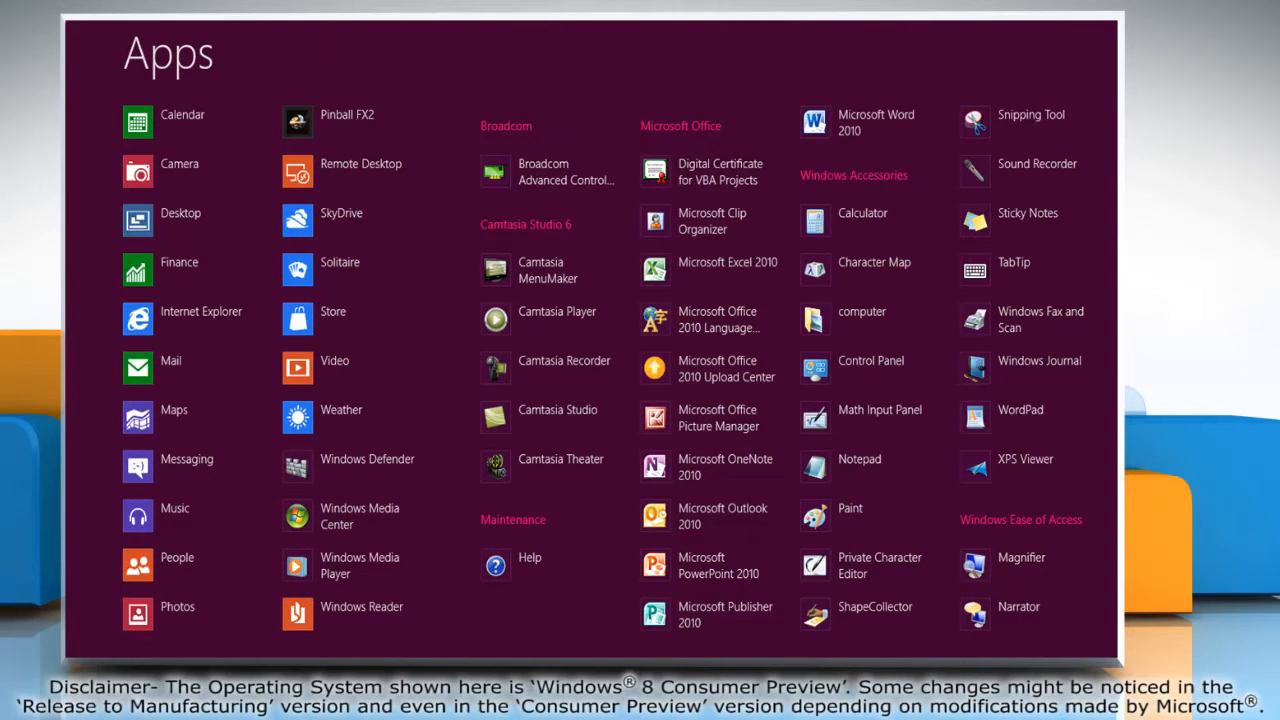
mouse_move(890, 370)
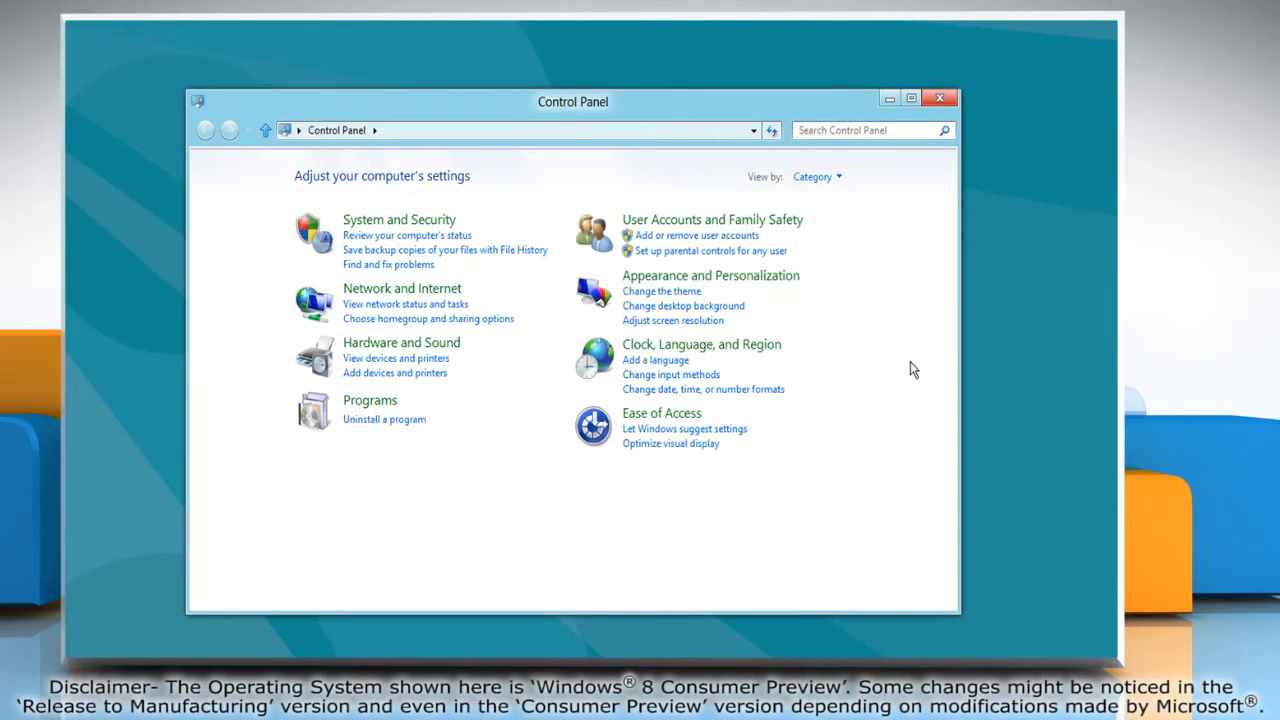
Switch the Control Panel View by setting to Large icons
left_click(816, 177)
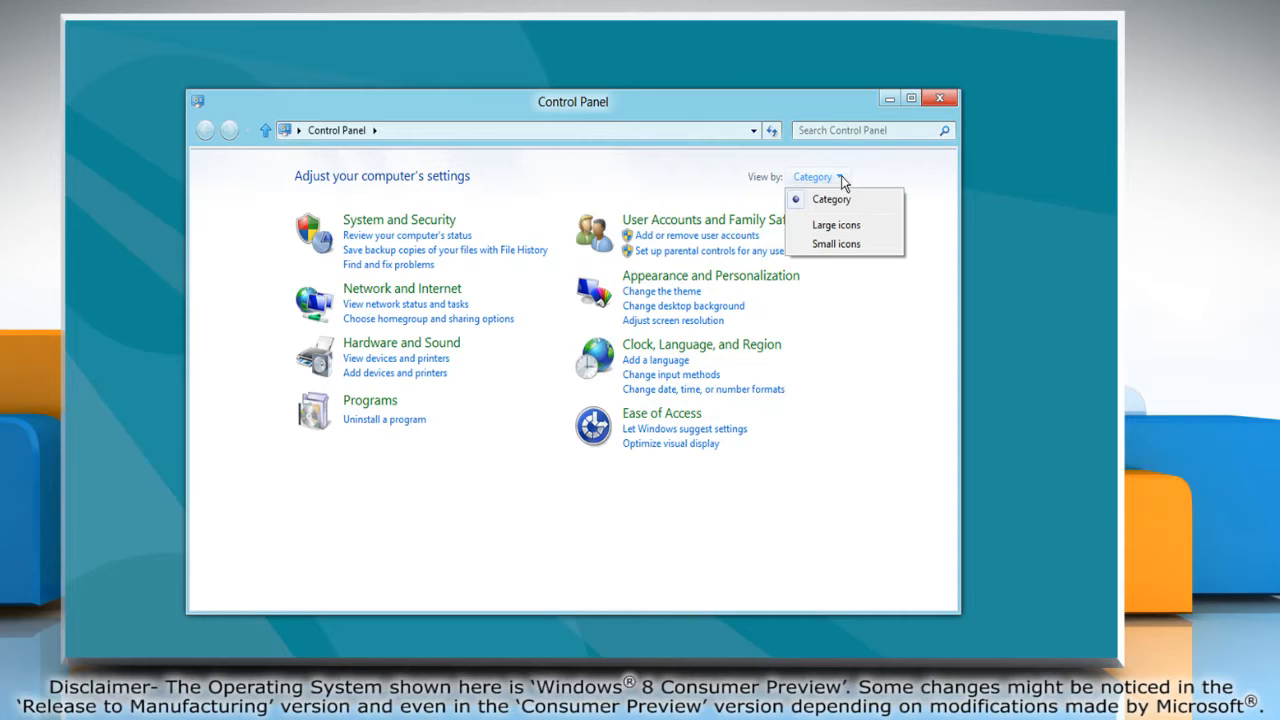
left_click(836, 224)
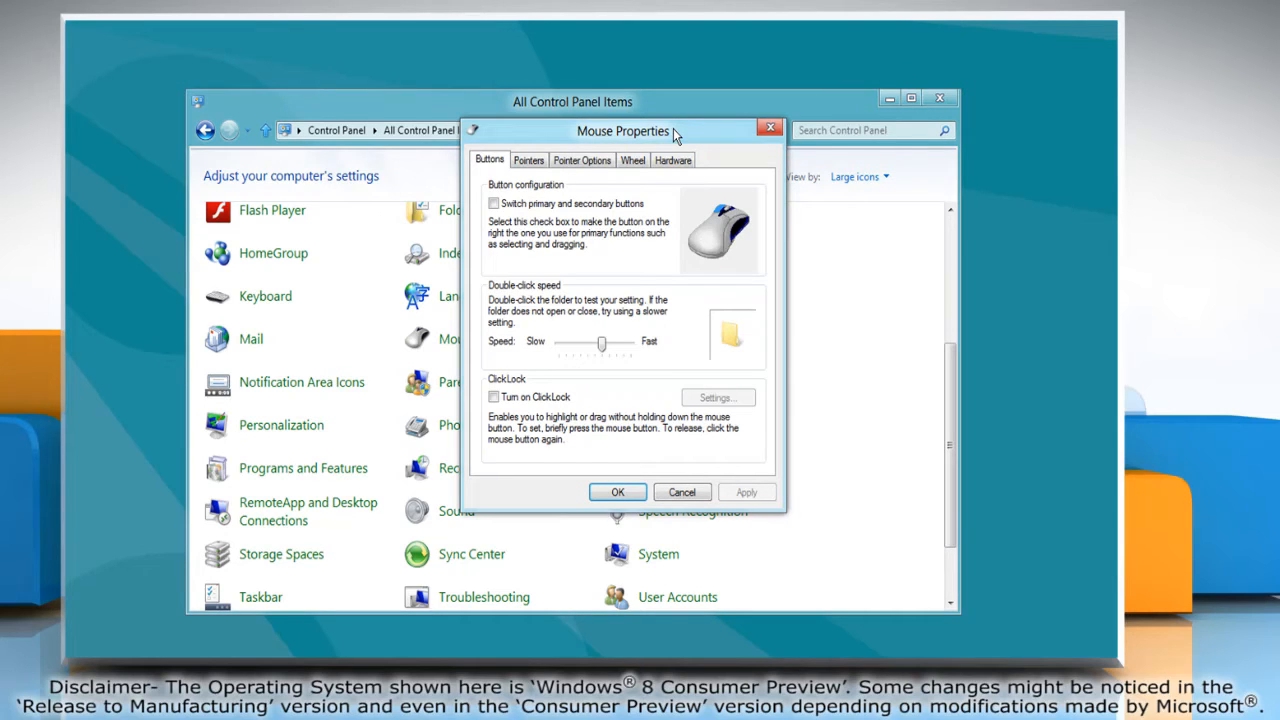
Enable Snap To on the Pointer Options tab and confirm with OK
left_click(582, 160)
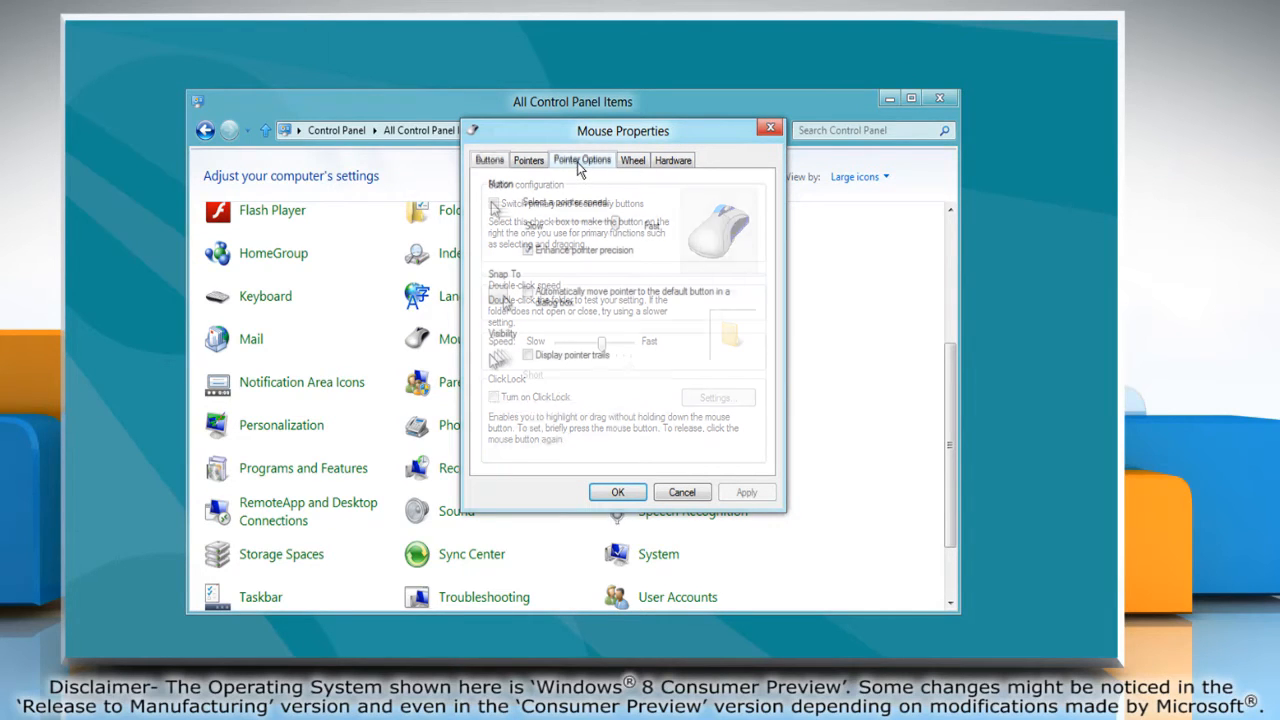
left_click(582, 160)
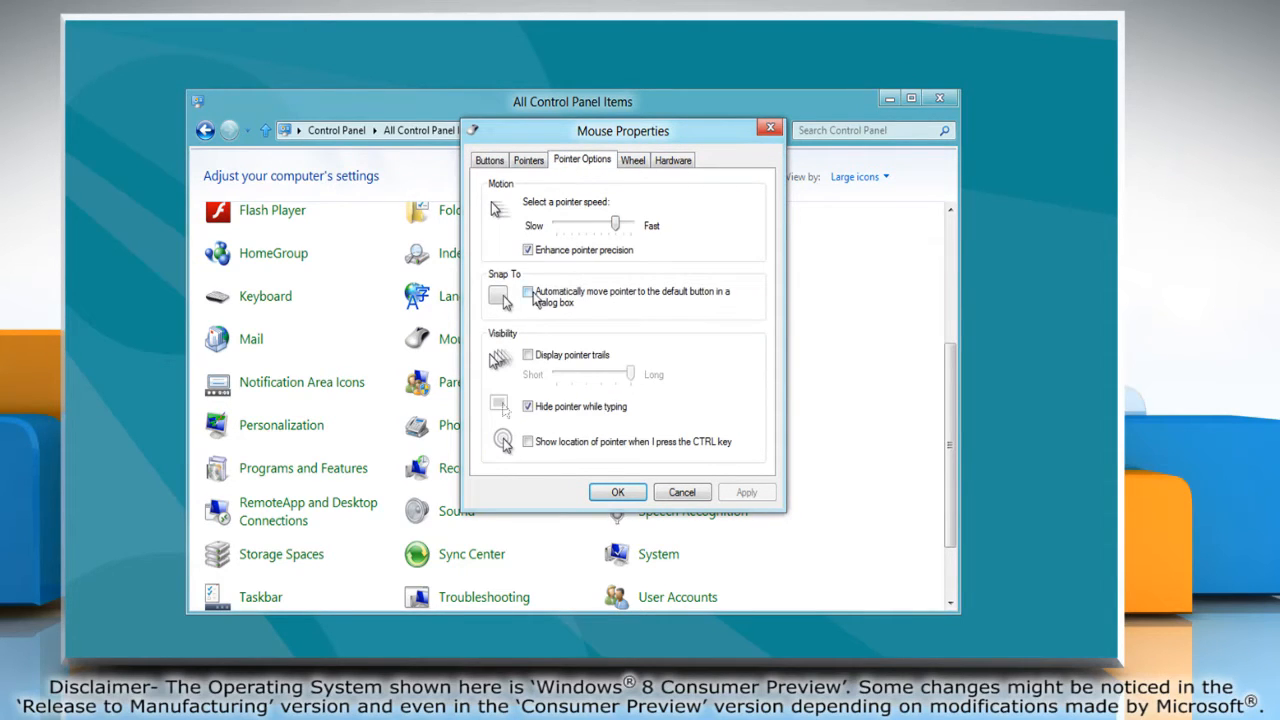
left_click(527, 291)
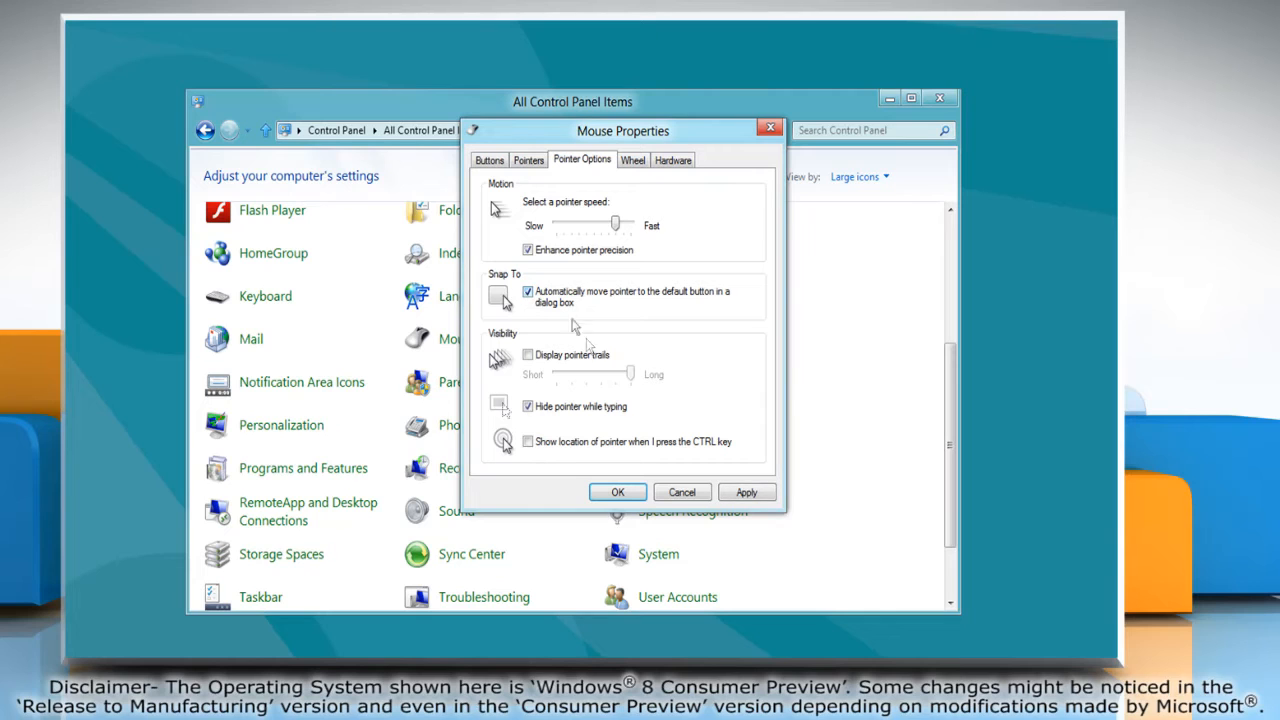
left_click(746, 491)
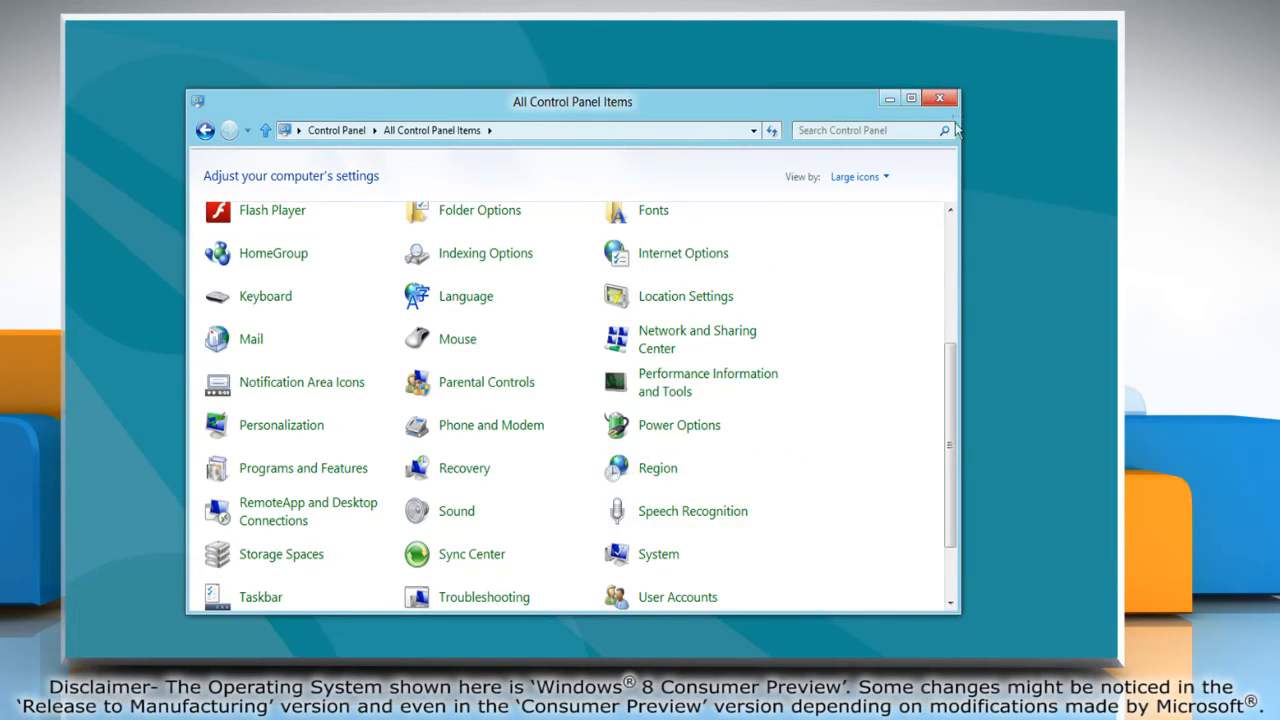
Close Control Panel and choose Delete on the desktop Test document
left_click(939, 98)
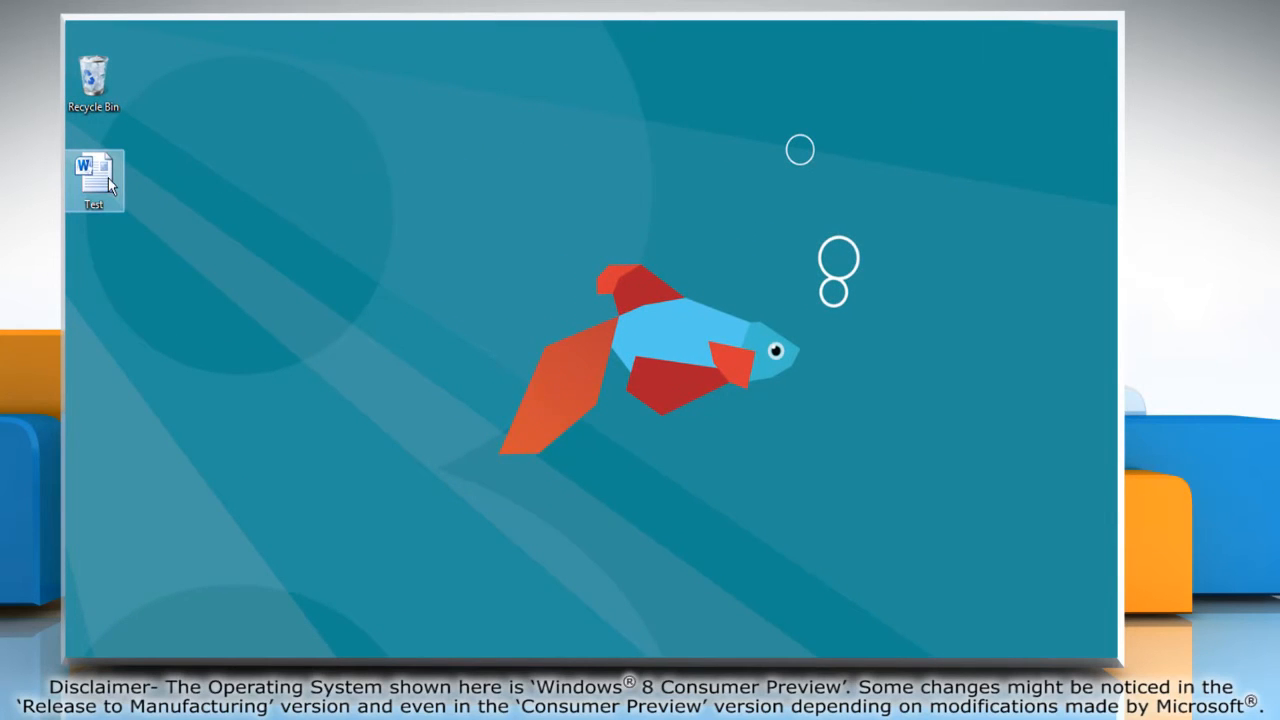
right_click(93, 180)
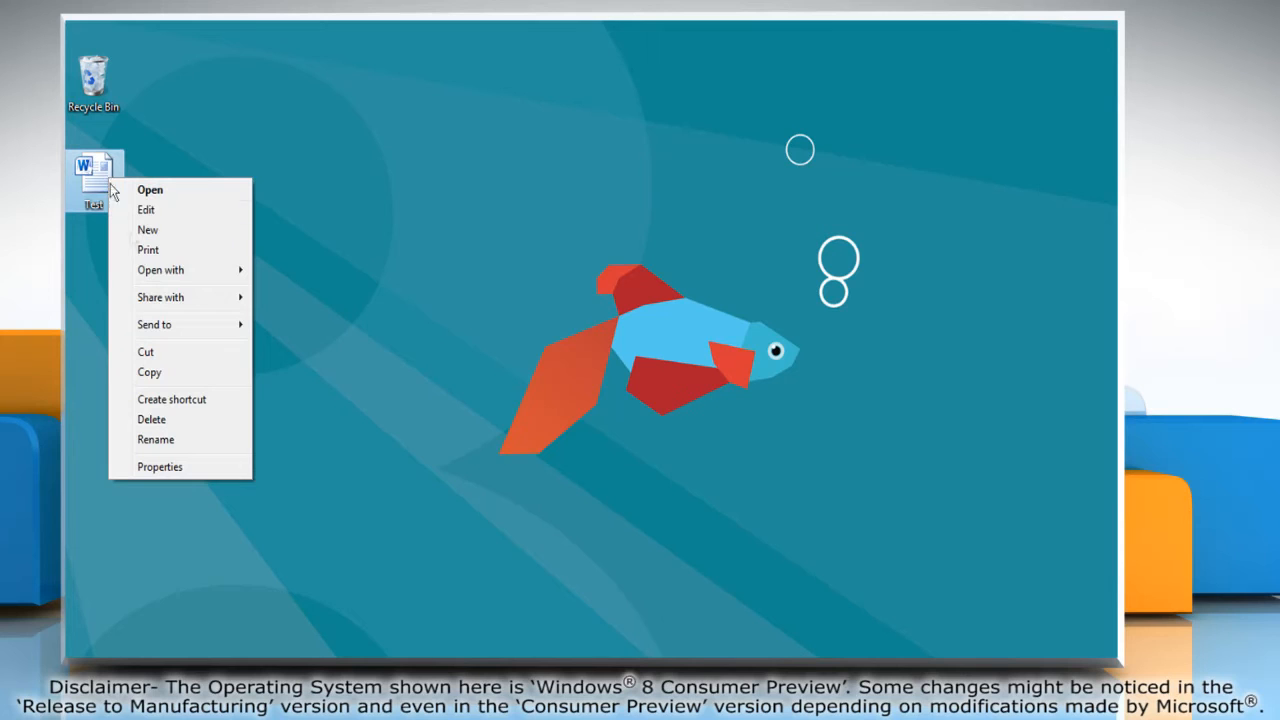
left_click(151, 419)
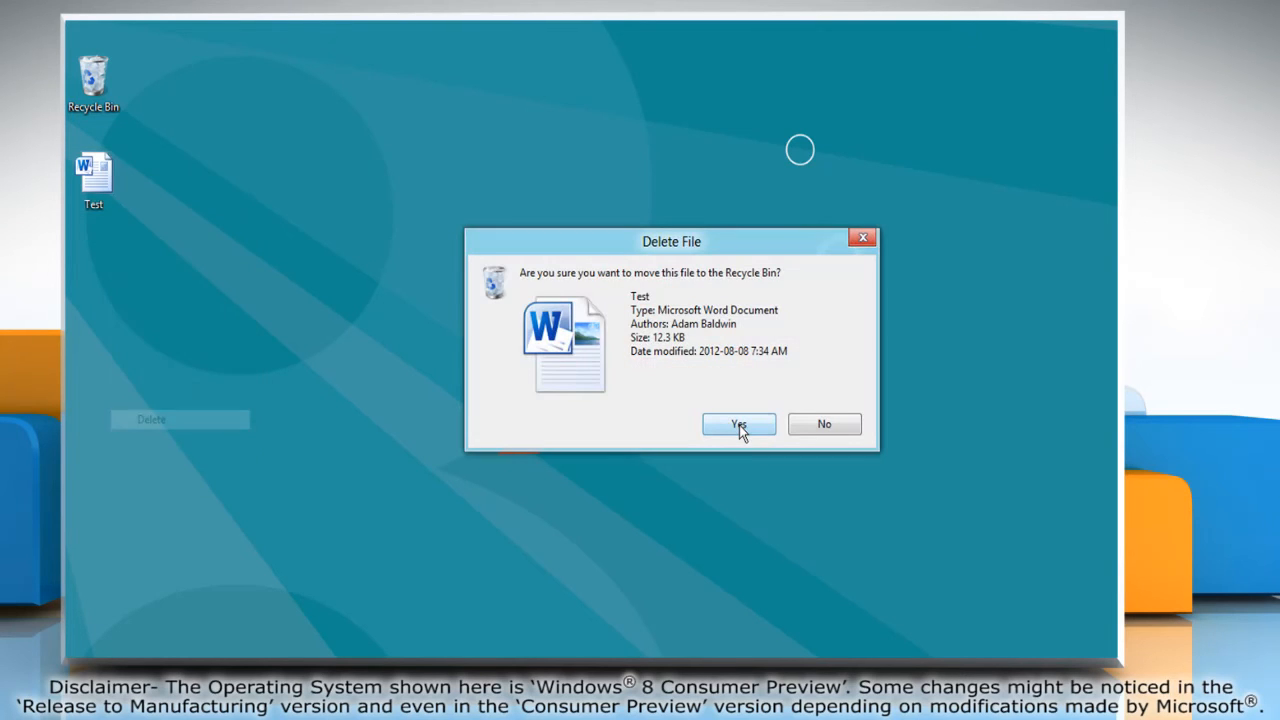